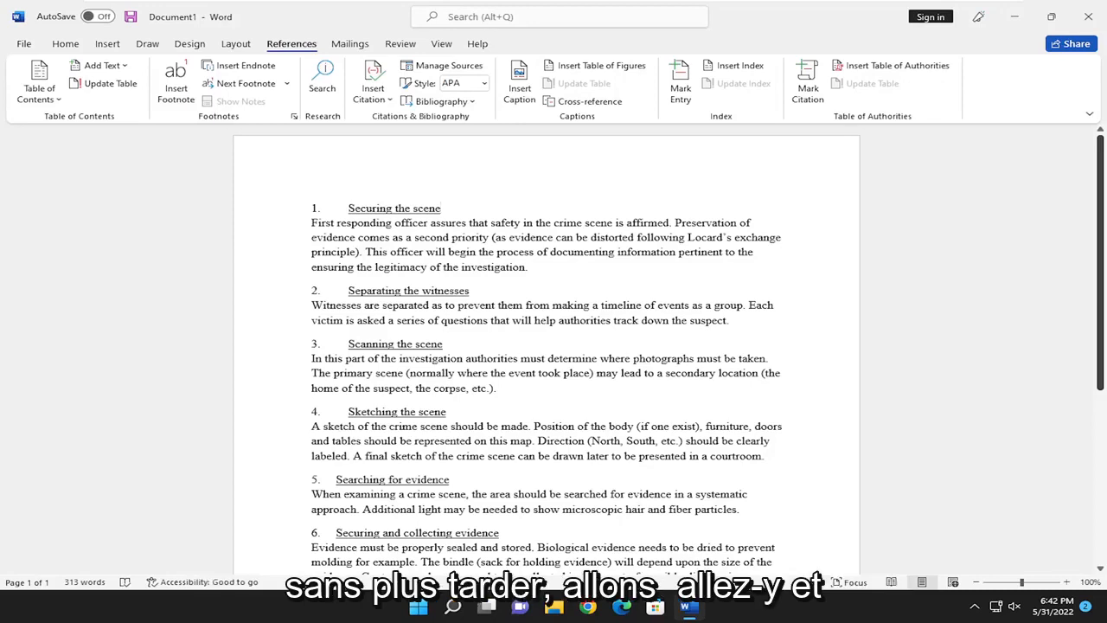
pyautogui.moveTo(578, 159)
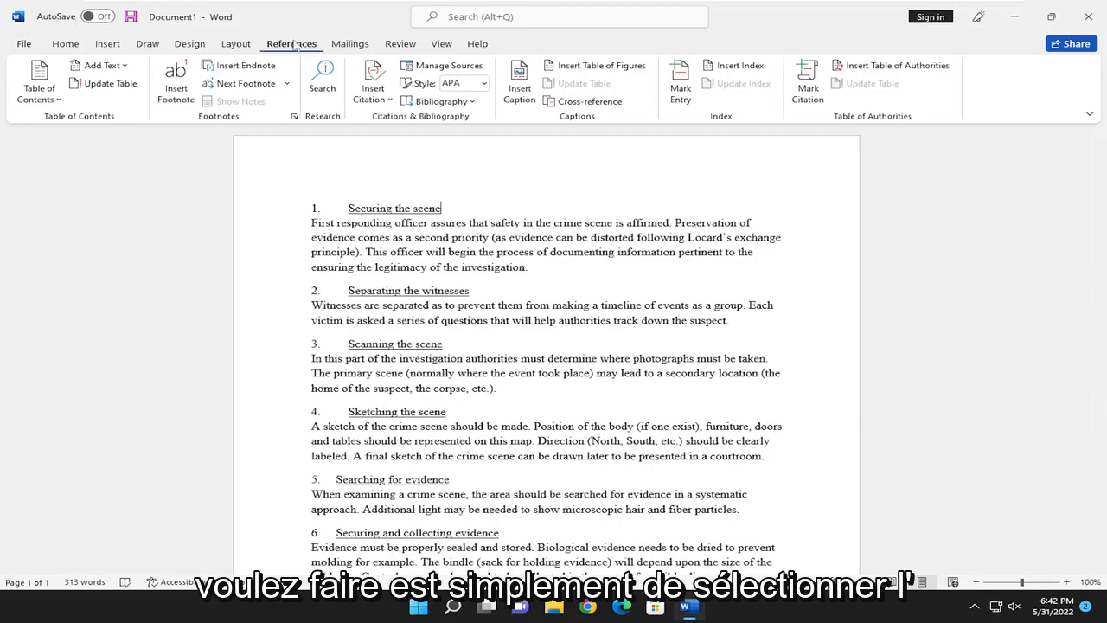
pyautogui.moveTo(590, 100)
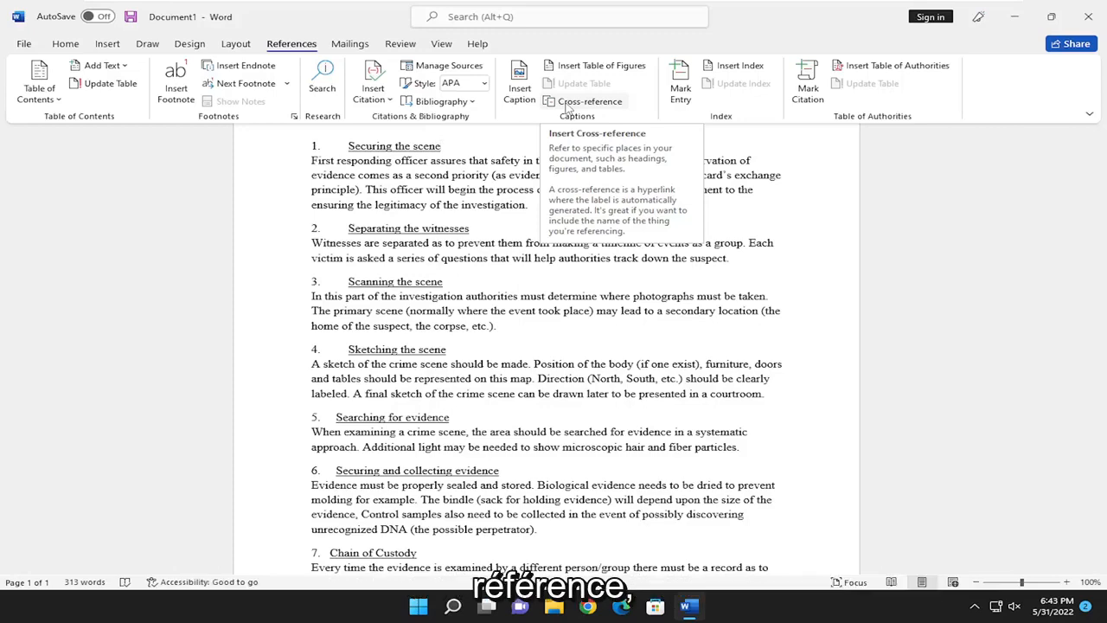
# - Configure a cross-reference with Numbered item as type and Page number as what it inserts
pyautogui.click(590, 100)
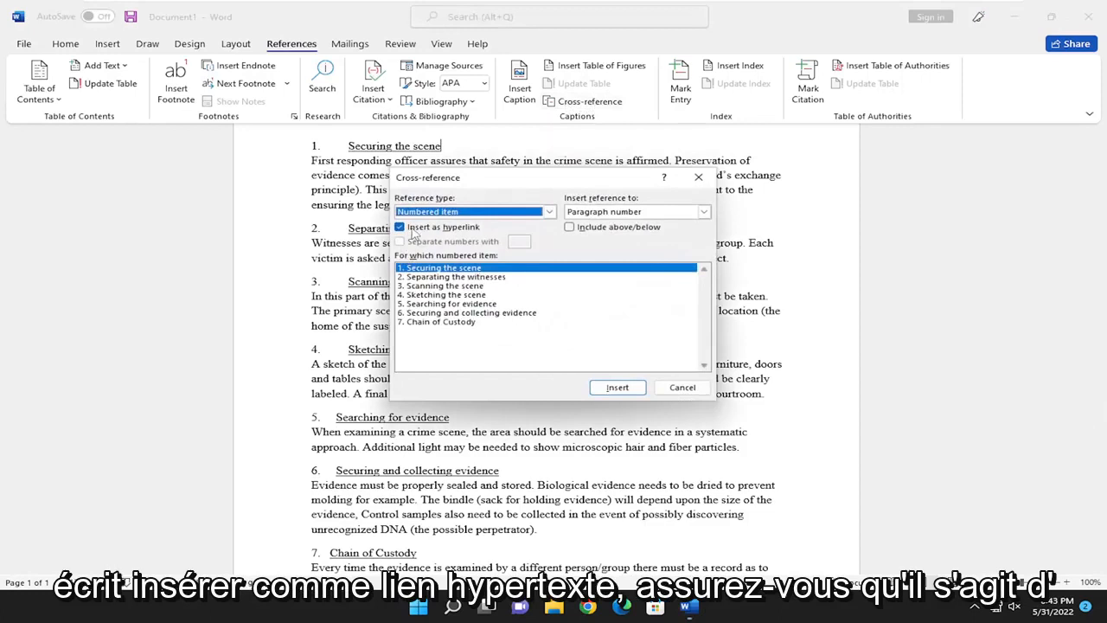
pyautogui.moveTo(443, 226)
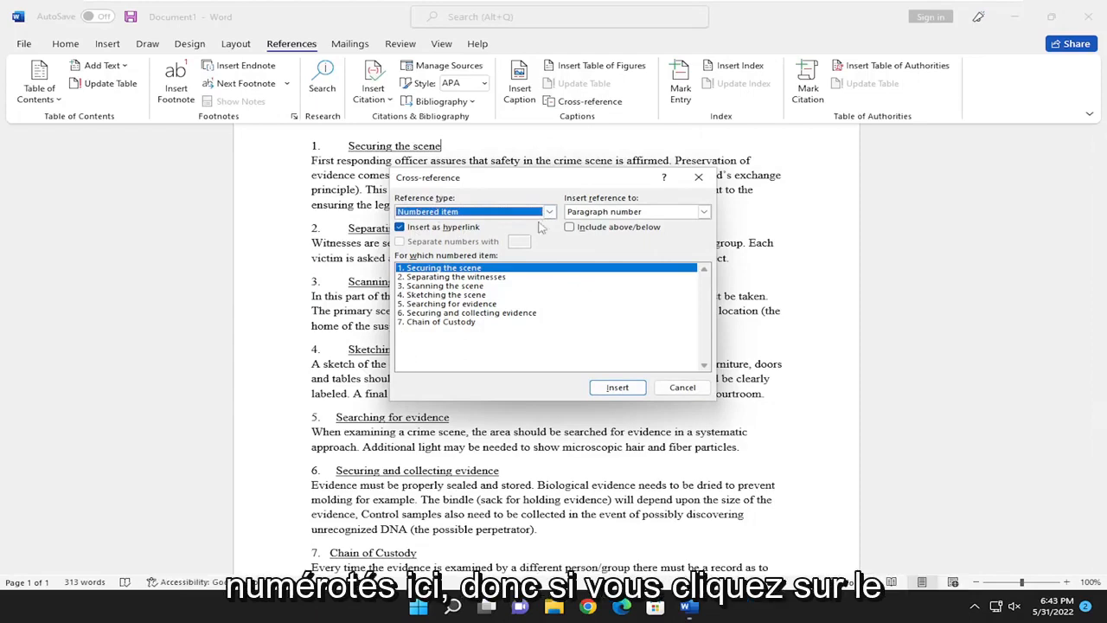
pyautogui.click(549, 211)
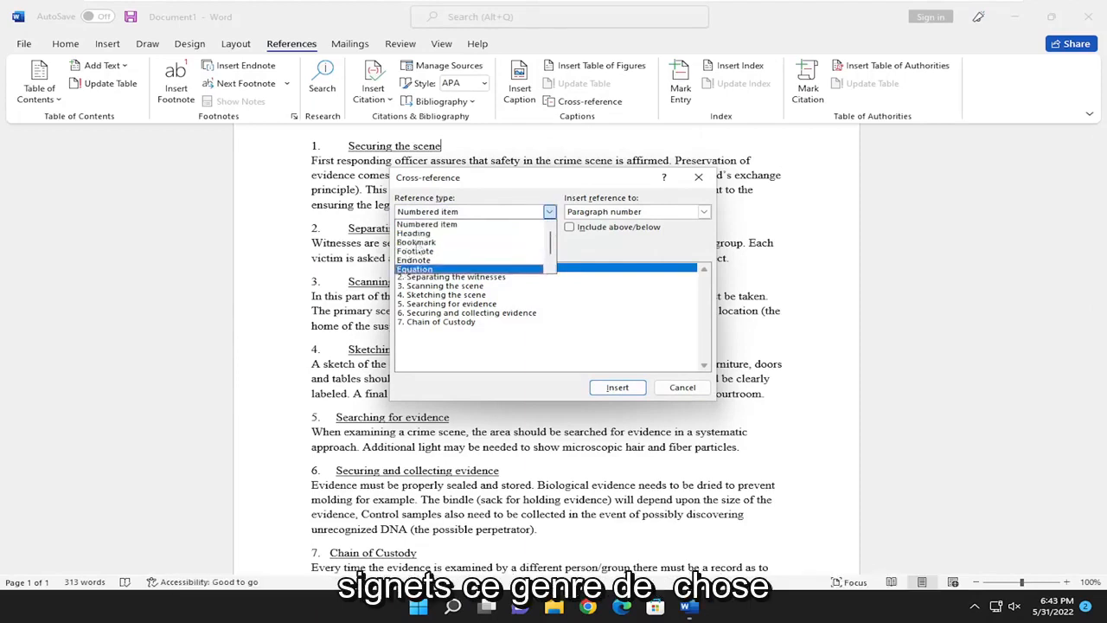
pyautogui.click(427, 223)
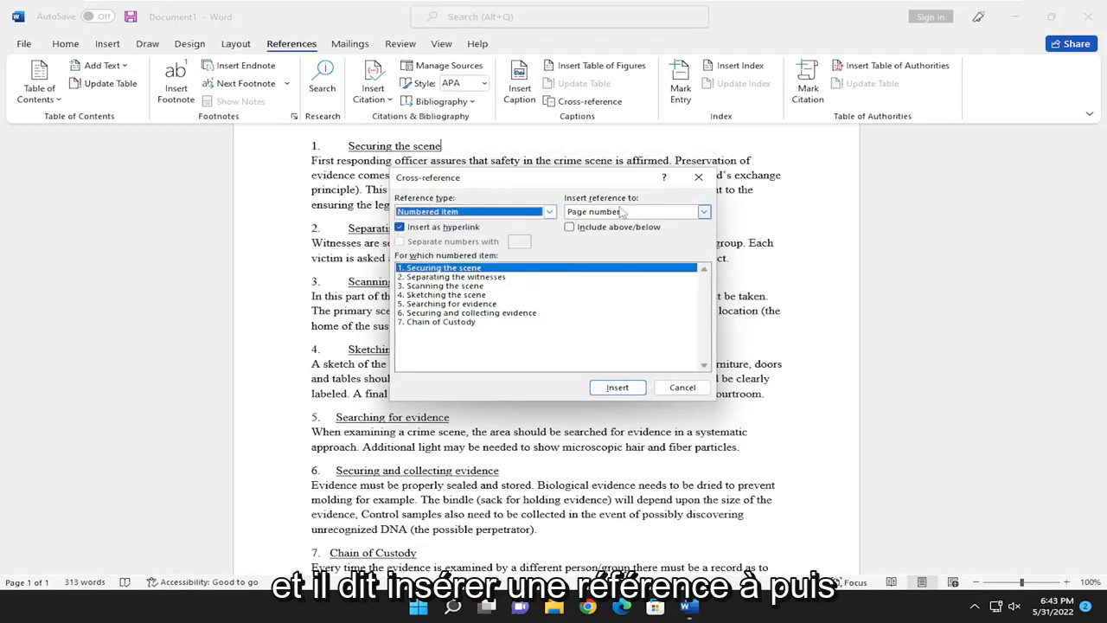
pyautogui.moveTo(672, 218)
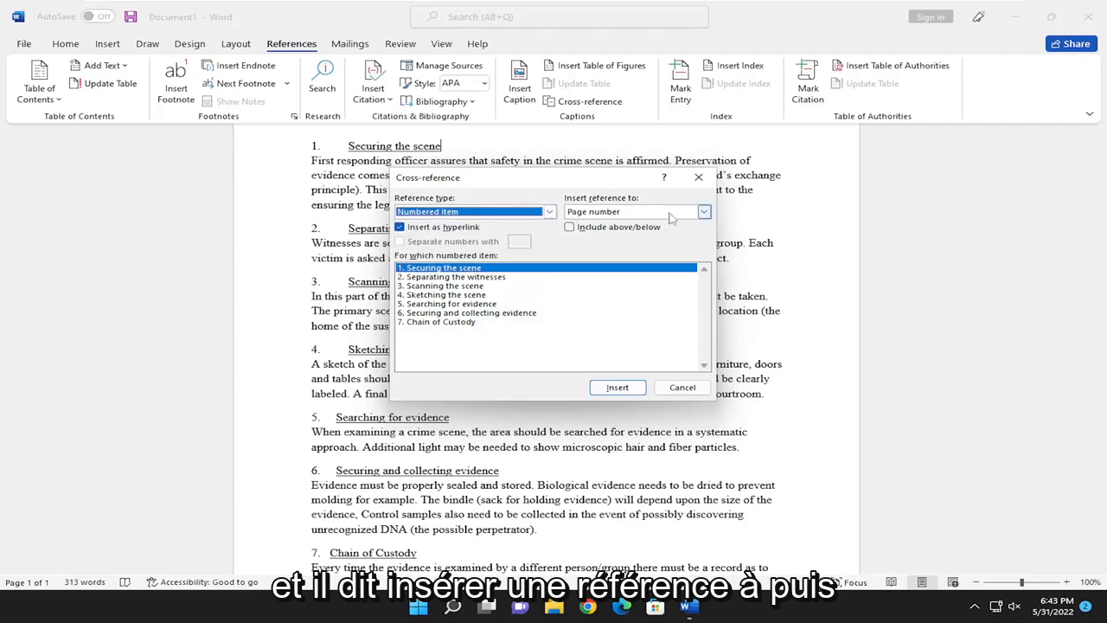
pyautogui.click(703, 211)
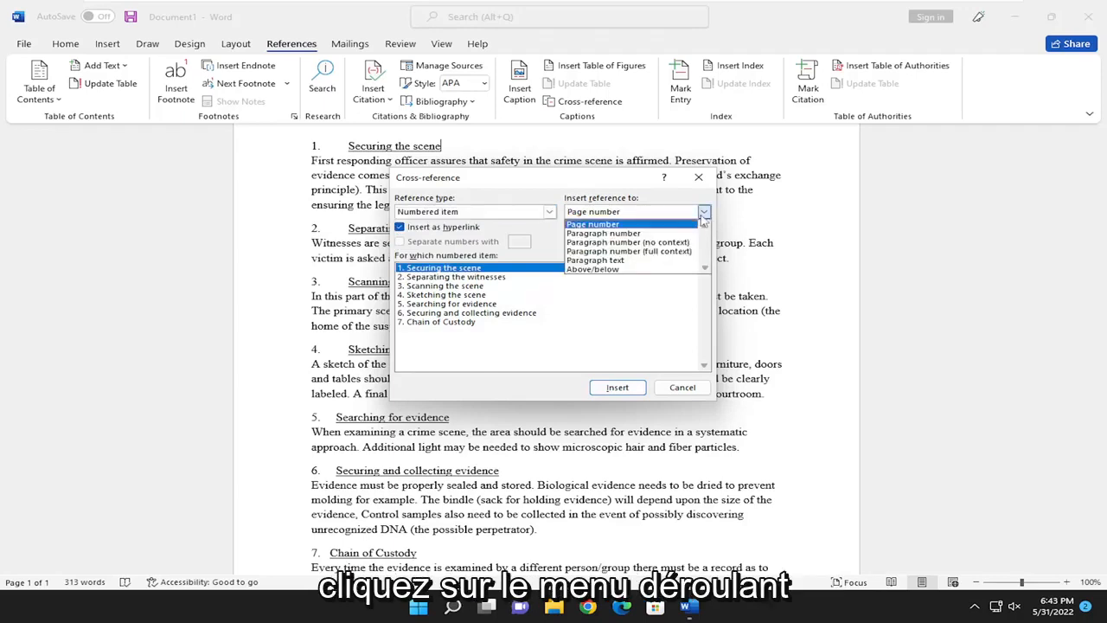
pyautogui.moveTo(626, 242)
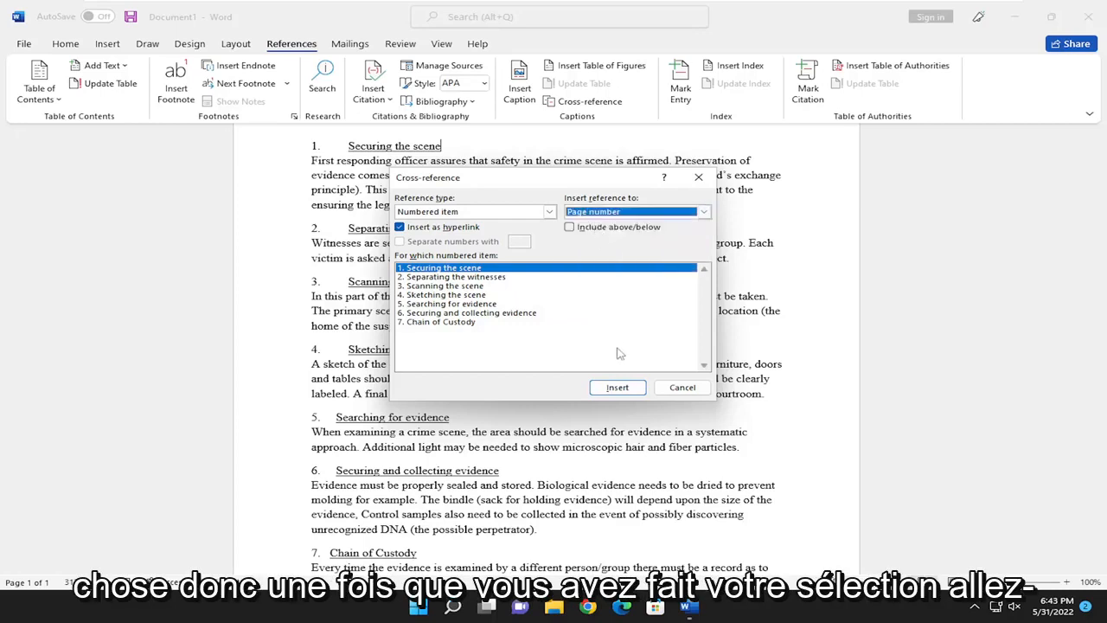
# - Insert page-number references to 'Securing the scene' and 'Searching for evidence'
pyautogui.click(618, 387)
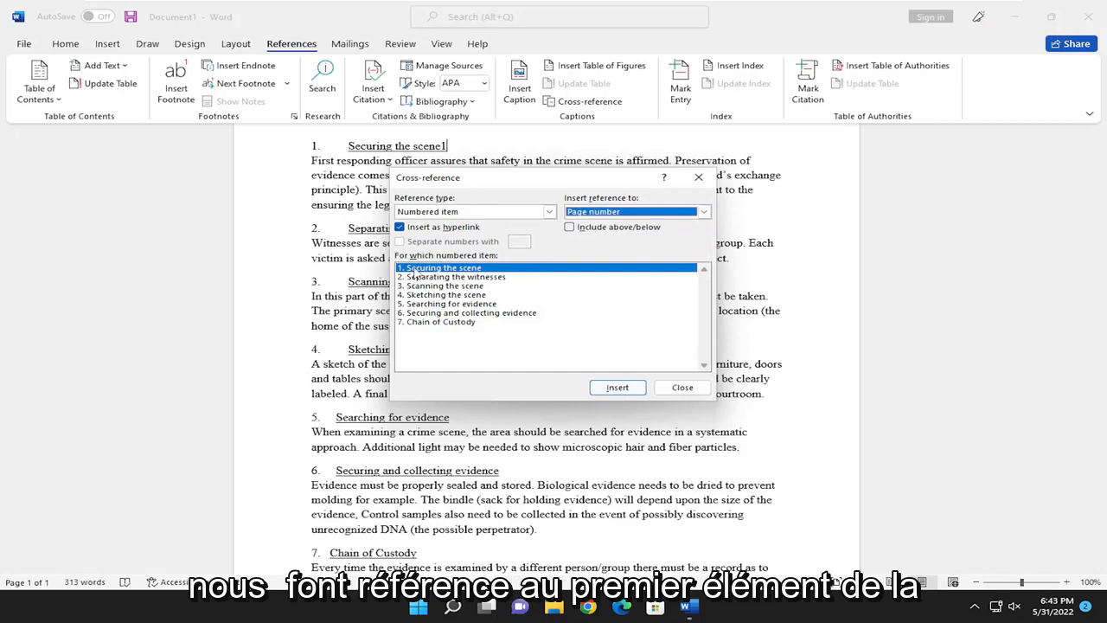
pyautogui.moveTo(429, 256)
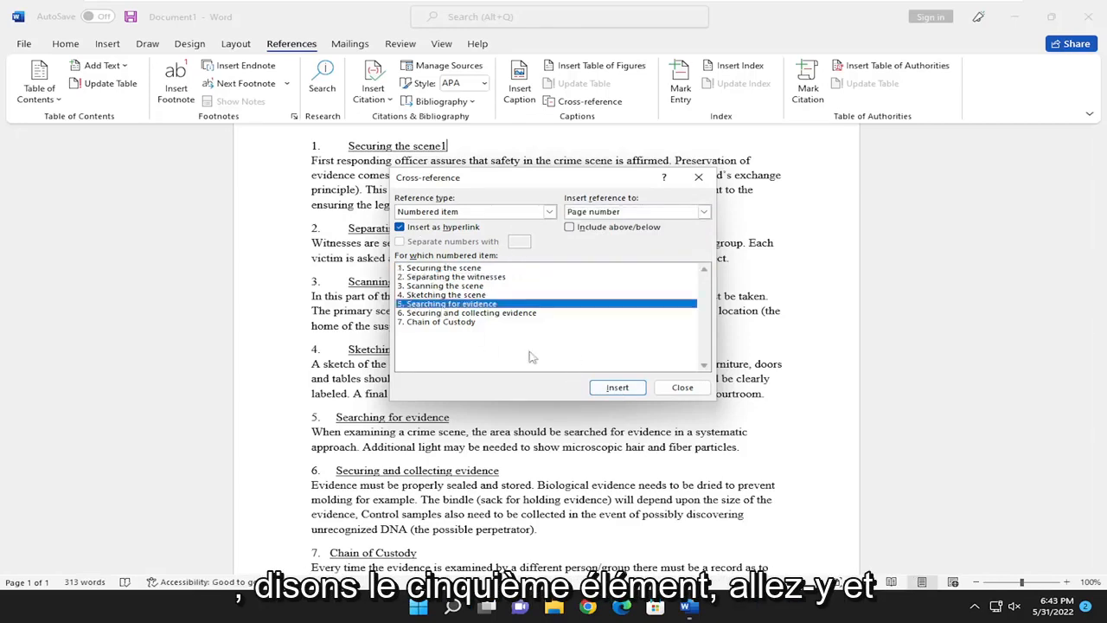
pyautogui.click(617, 387)
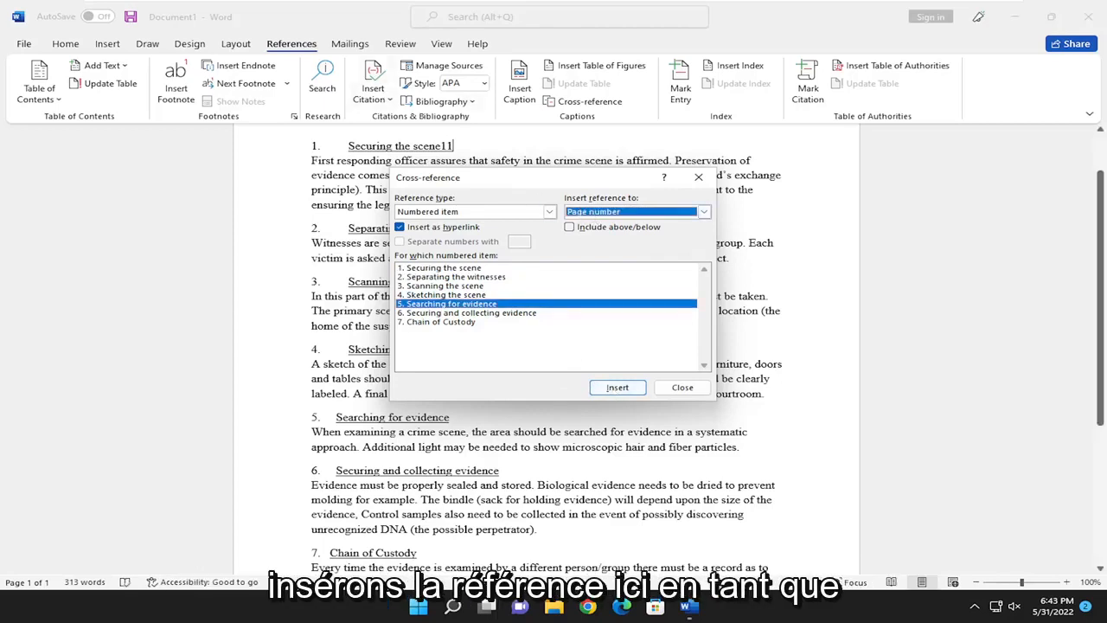
# - Insert a Paragraph number (no context) reference to the fifth numbered heading
pyautogui.click(703, 211)
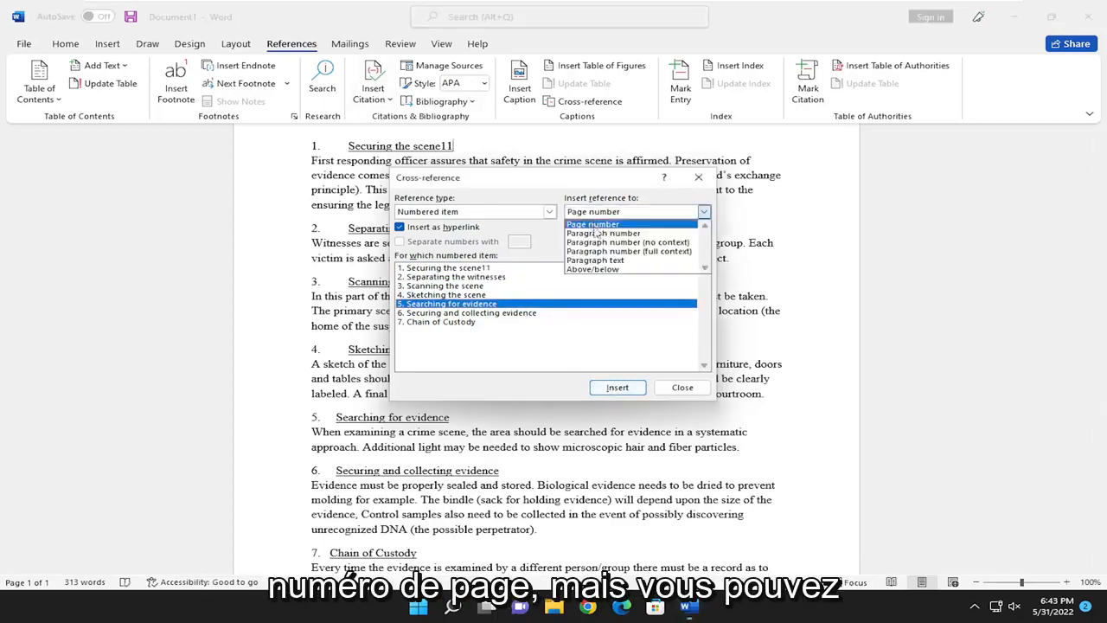
pyautogui.click(602, 232)
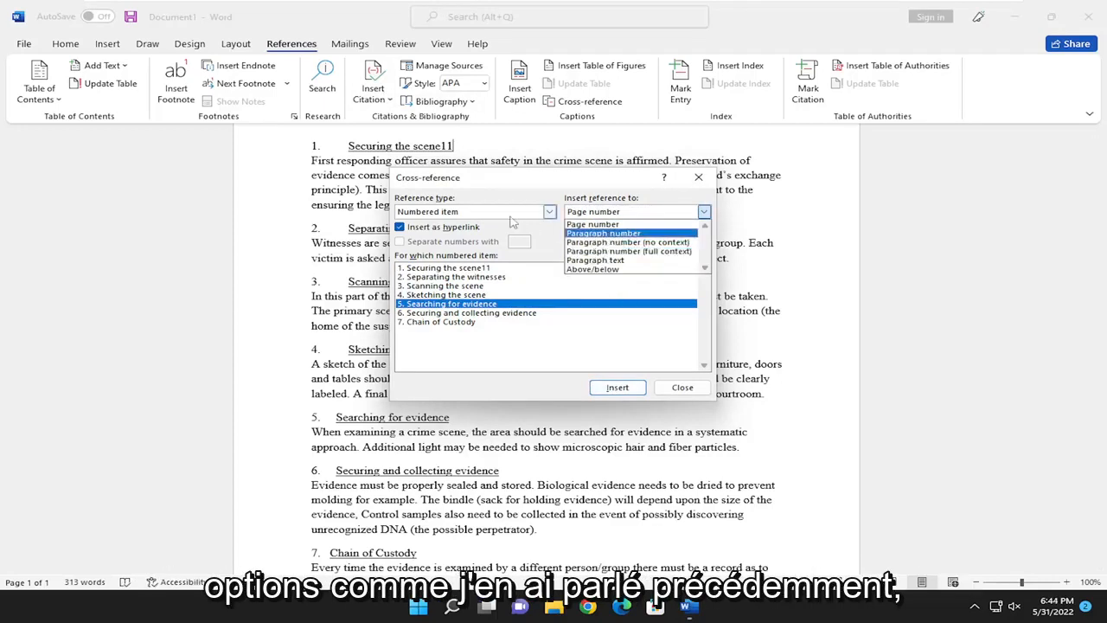
pyautogui.click(628, 242)
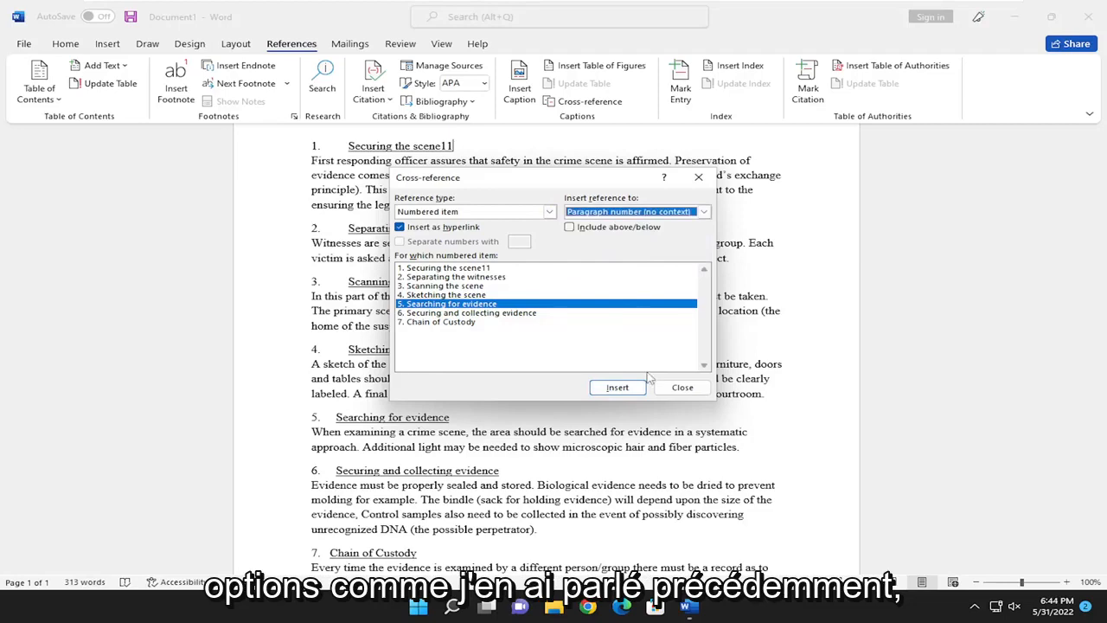
pyautogui.click(617, 387)
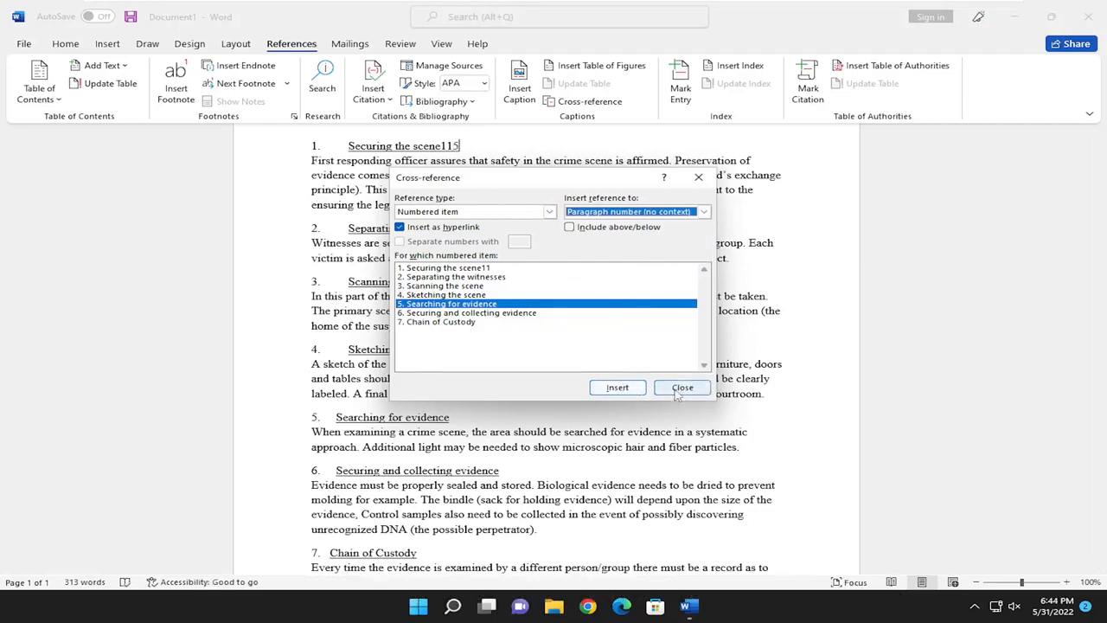
# - Close the Cross-reference dialog and review the inserted references after 'Securing the scene'
pyautogui.click(682, 387)
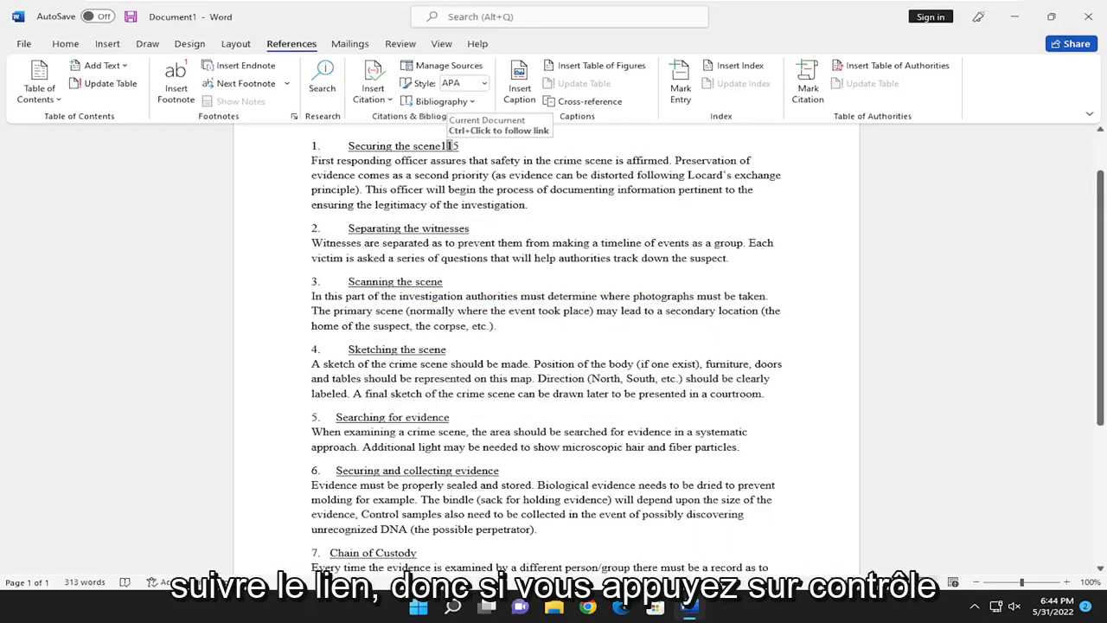
pyautogui.scroll(-3)
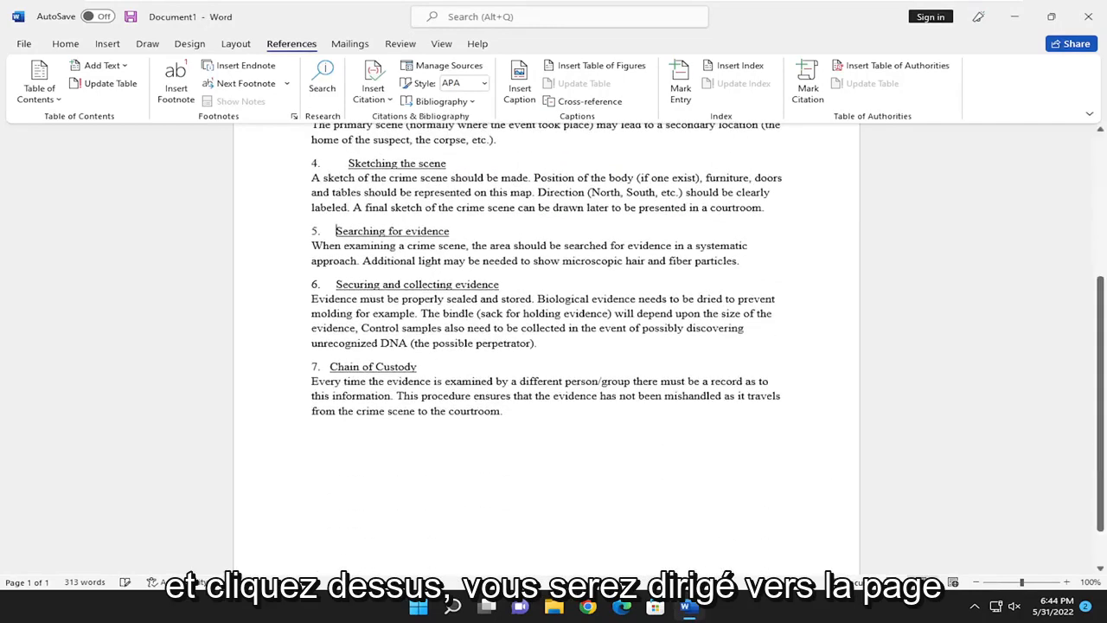
pyautogui.scroll(3)
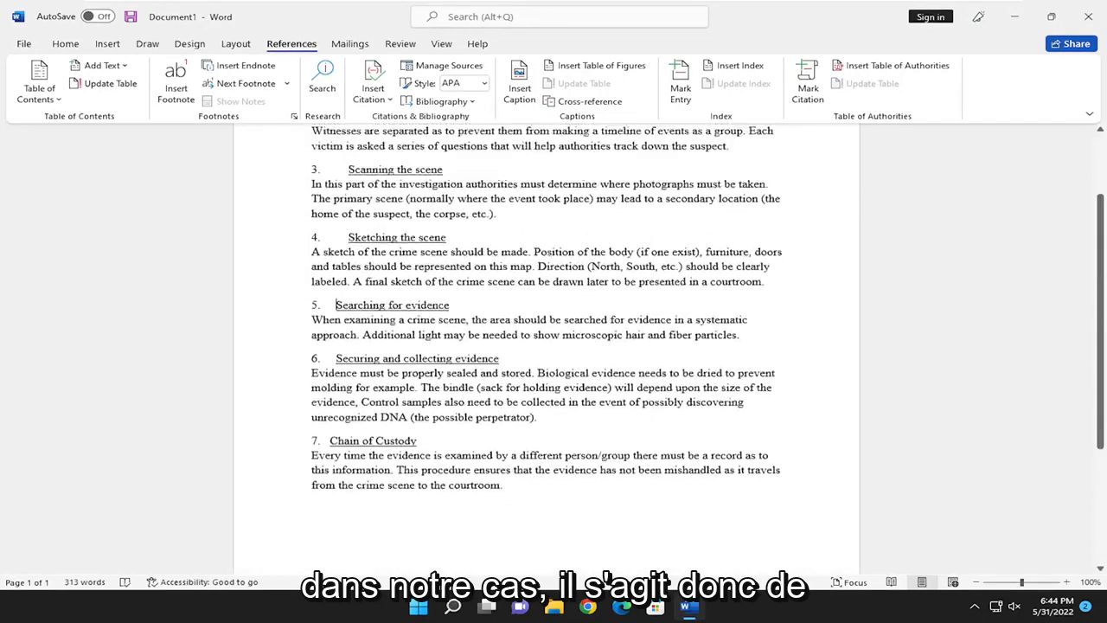
pyautogui.scroll(3)
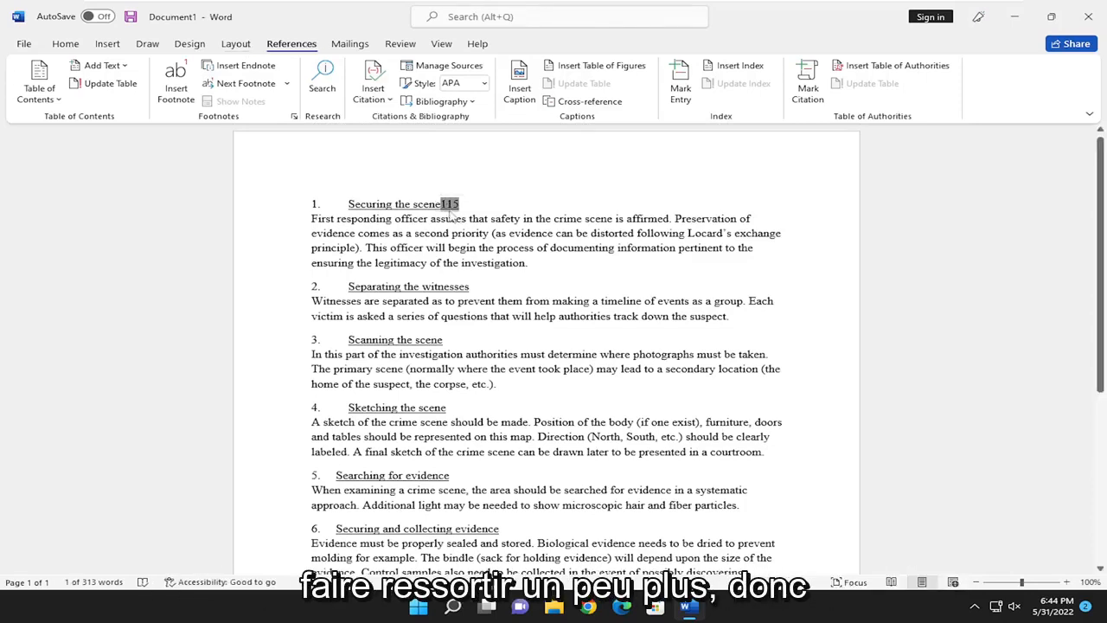
pyautogui.moveTo(449, 207)
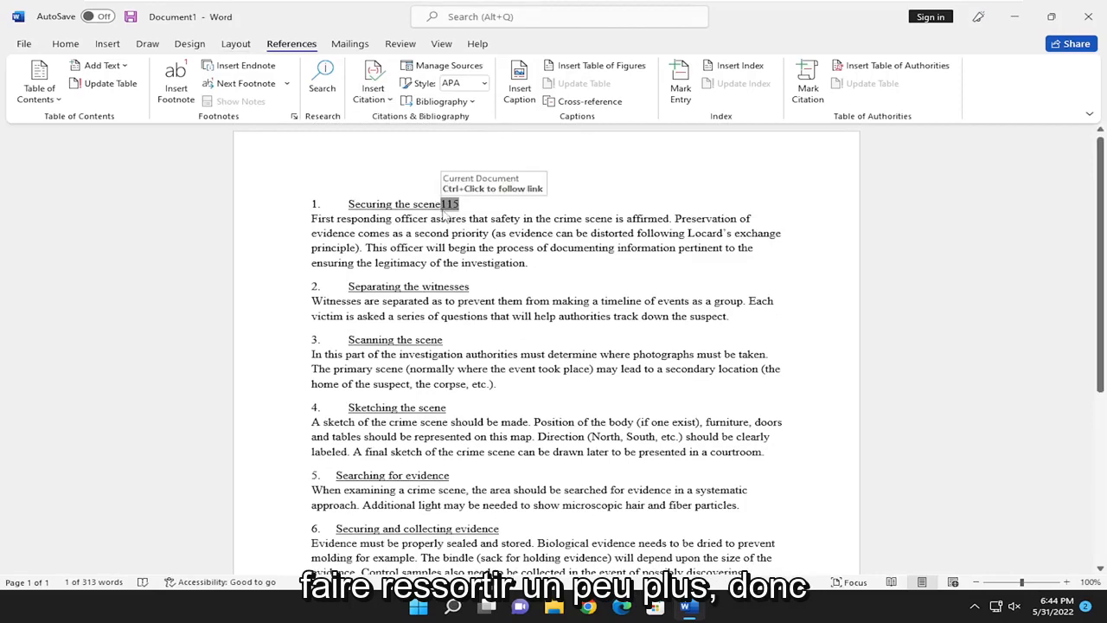